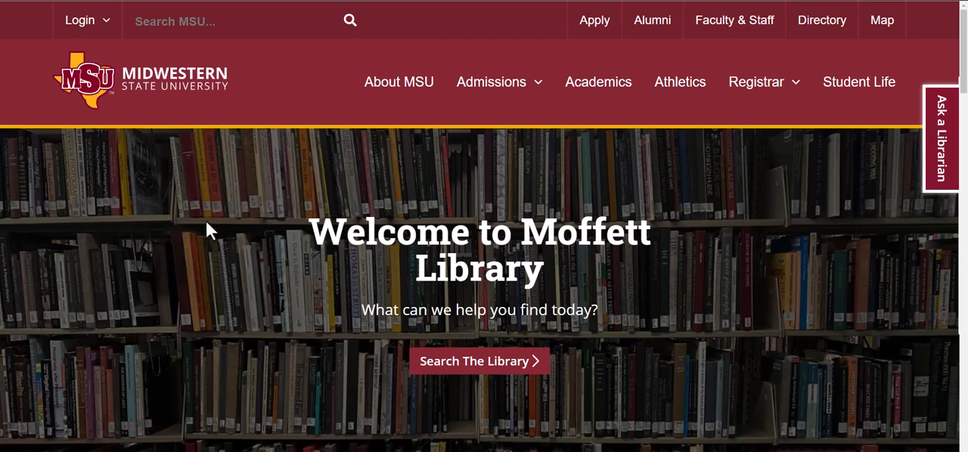
Reach the A-Z Research Databases page via the Research Tools link and browse its 188 entries.
scroll("down", 3)
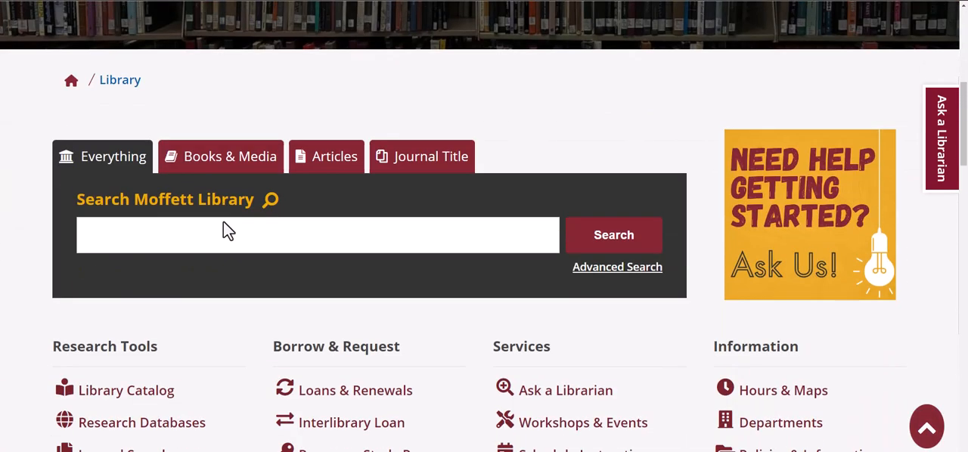
scroll("down", 3)
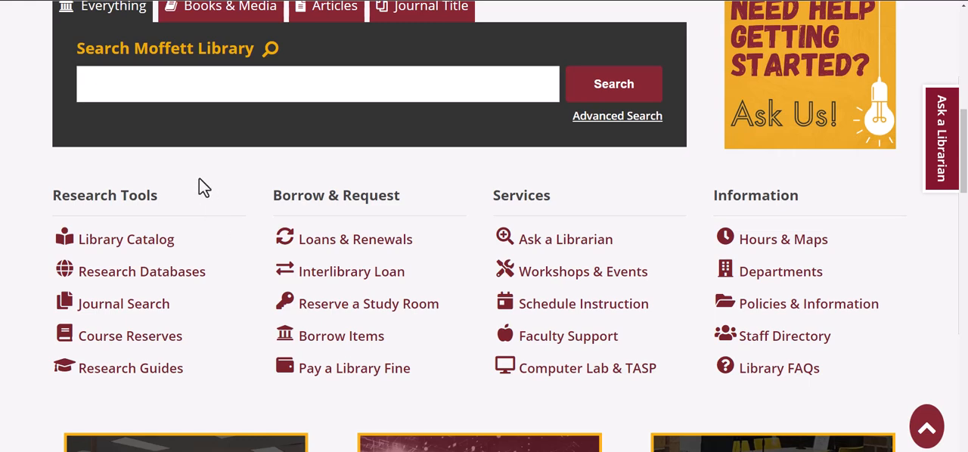
mouse_move(190, 197)
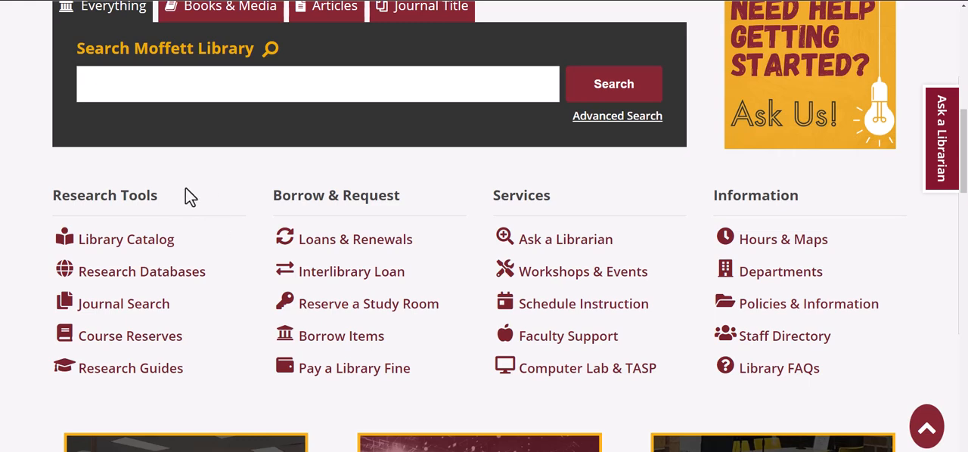
mouse_move(142, 272)
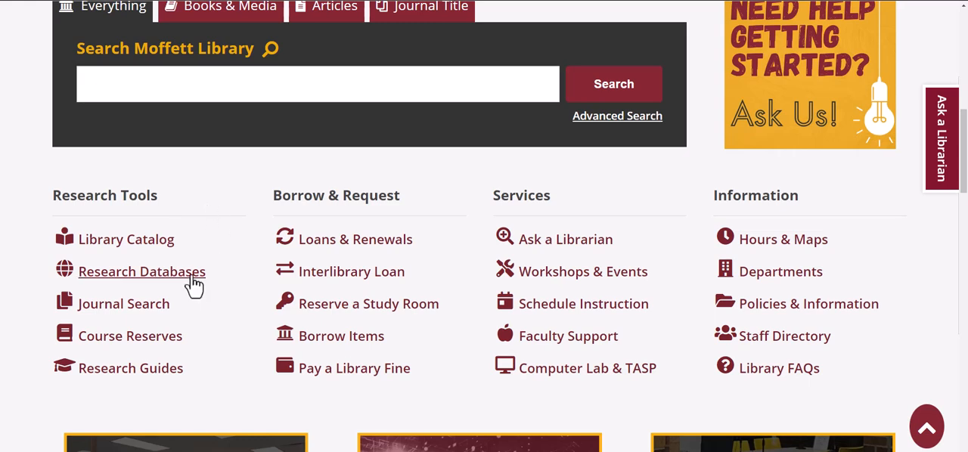
left_click(142, 272)
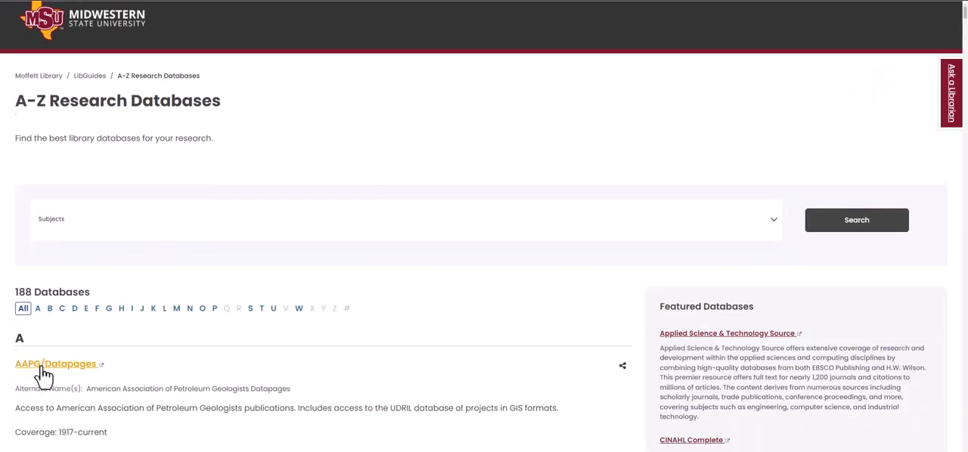
scroll("down", 3)
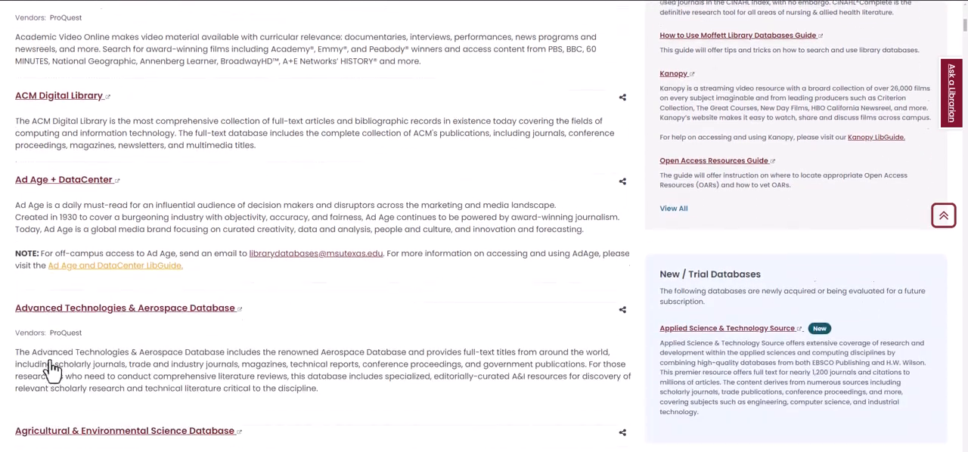
scroll("down", 3)
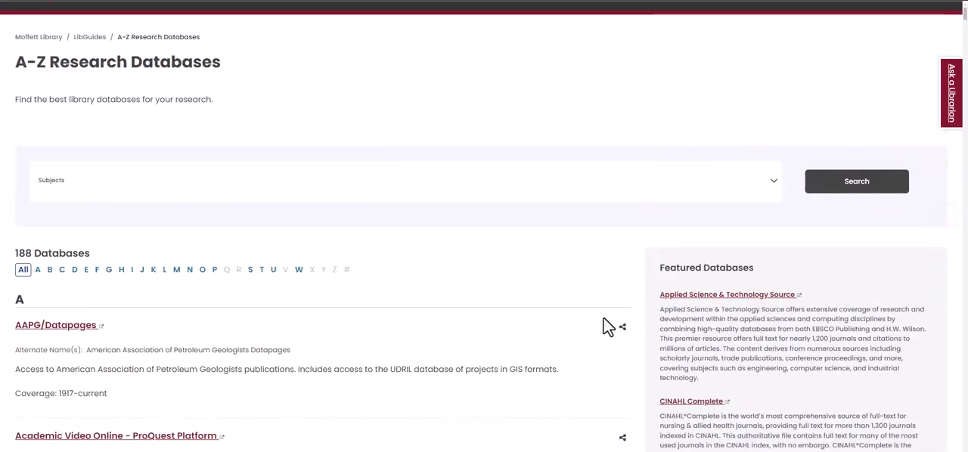
scroll("down", 3)
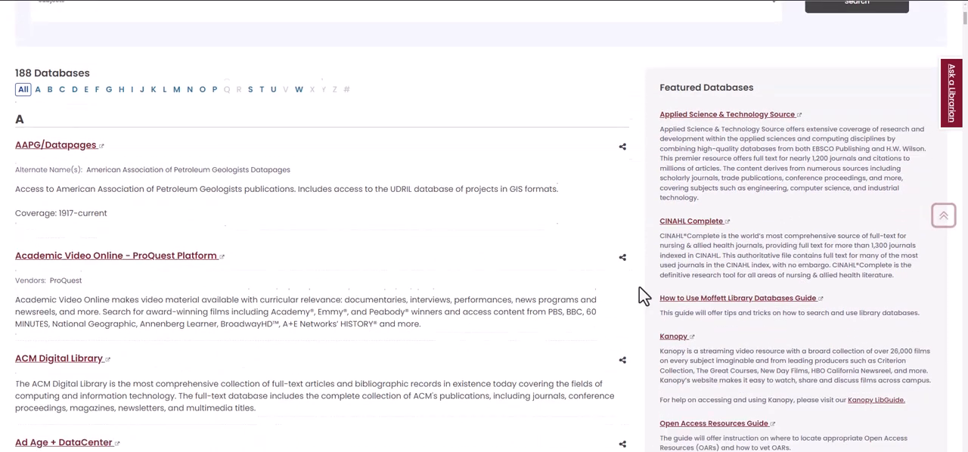
scroll("up", 3)
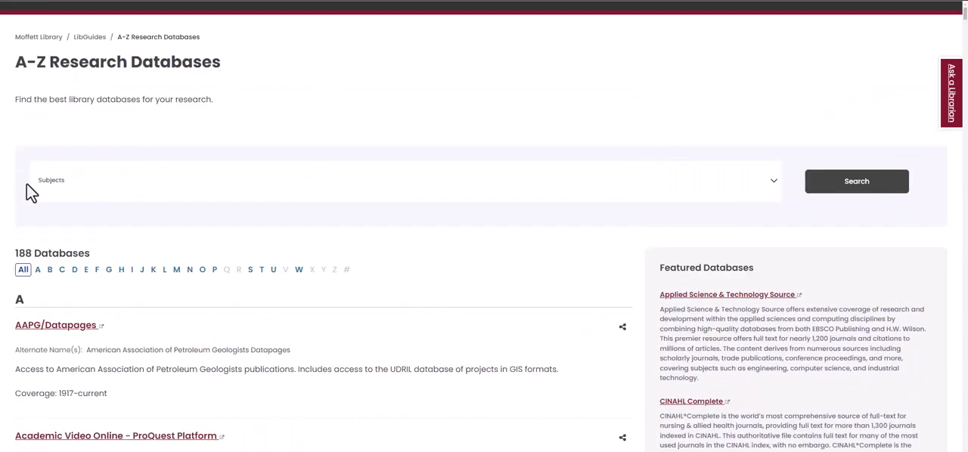
mouse_move(779, 189)
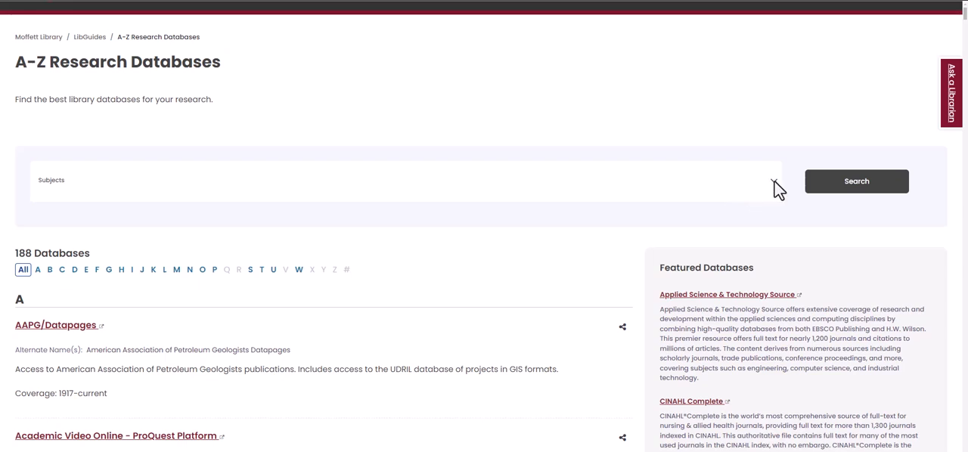
Filter the database list by the Science & Technology (24) subject and run the search.
left_click(401, 182)
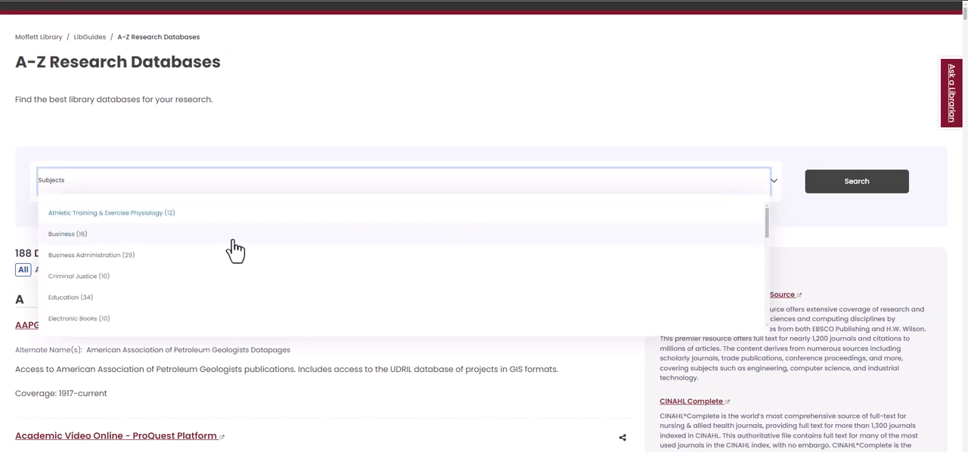
mouse_move(68, 233)
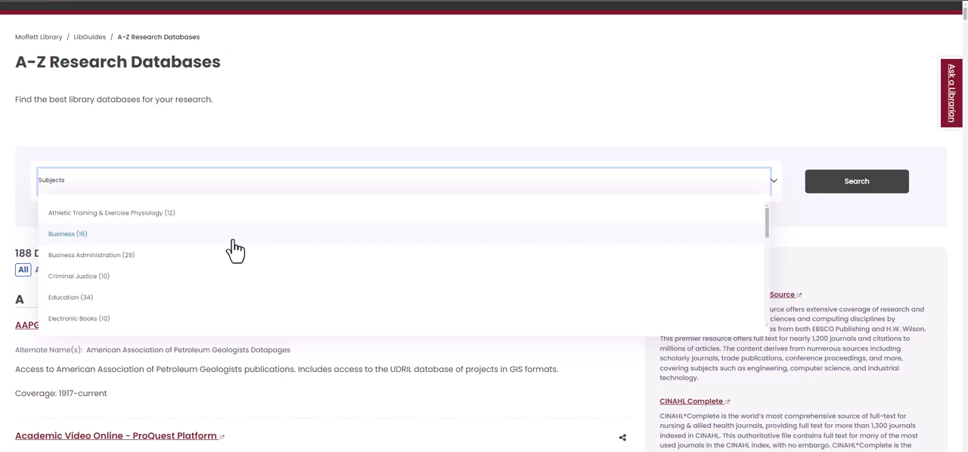
scroll("down", 3)
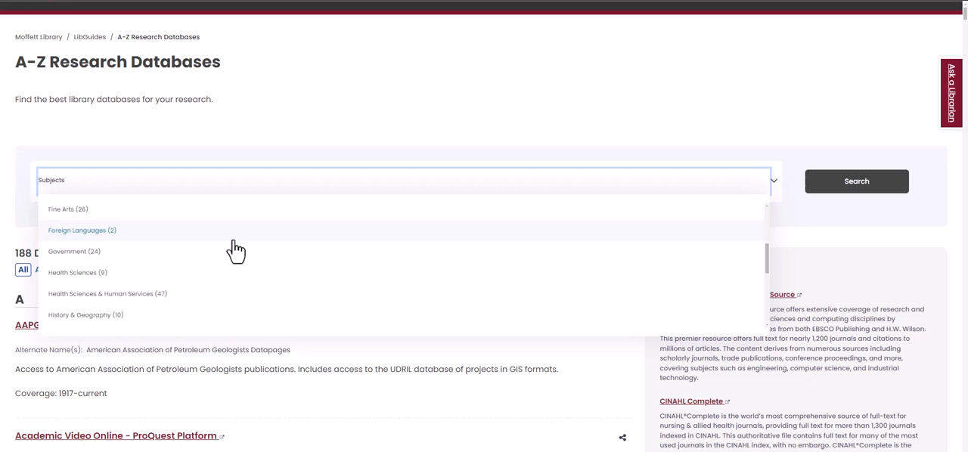
scroll("down", 3)
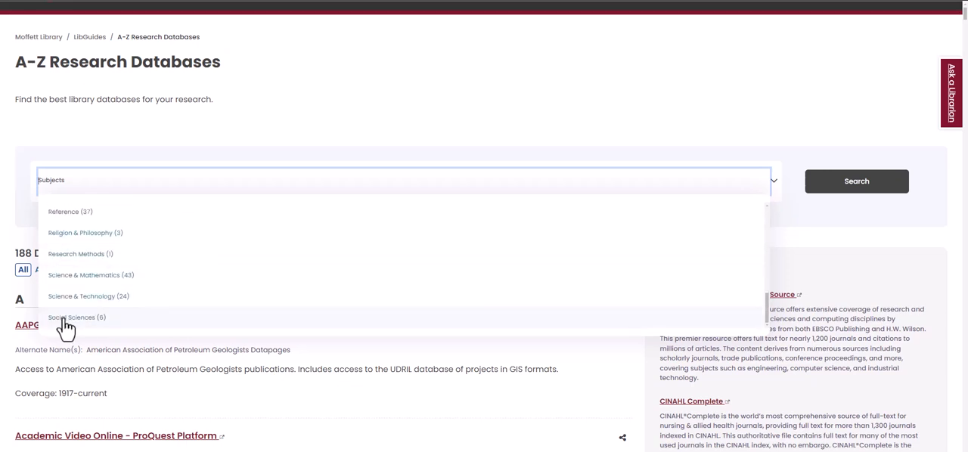
left_click(88, 296)
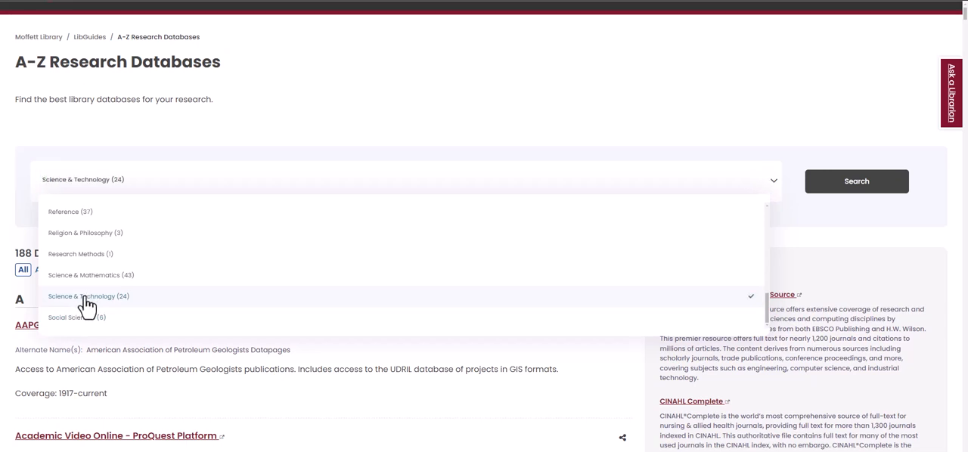
left_click(856, 181)
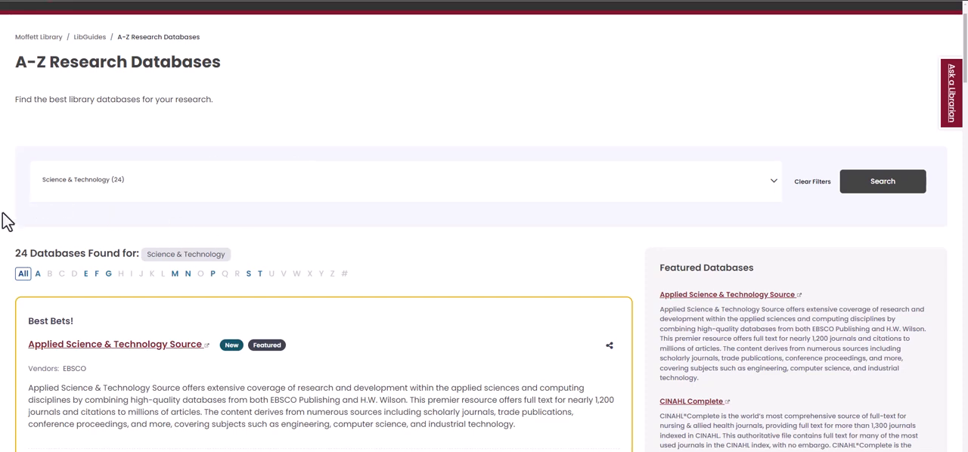
mouse_move(392, 326)
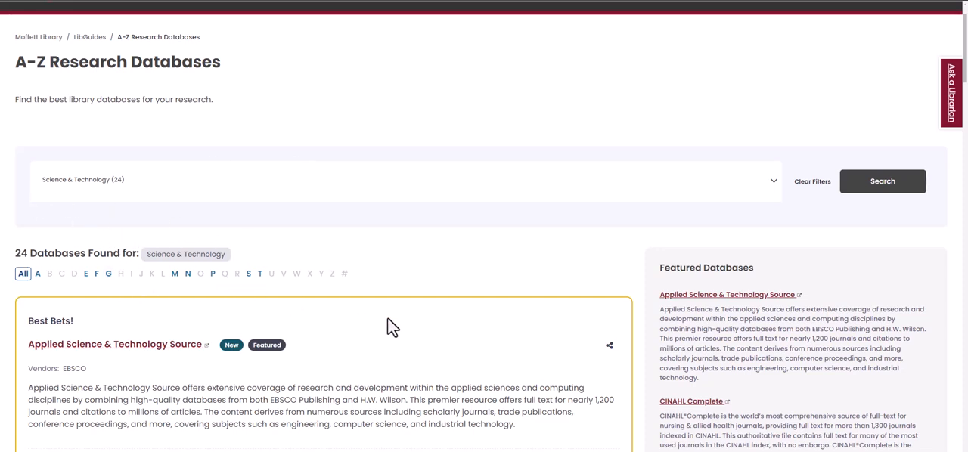
Browse the 24 Science & Technology results down to the Gale OneFile entries.
scroll("down", 3)
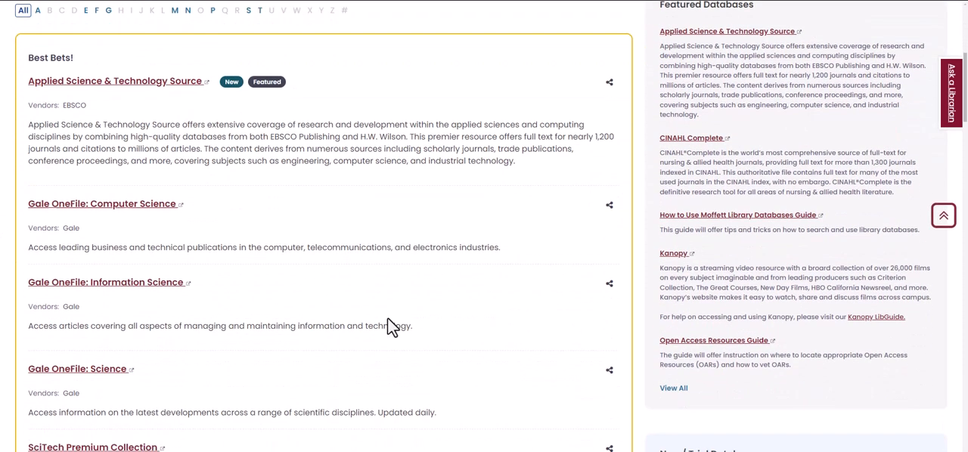